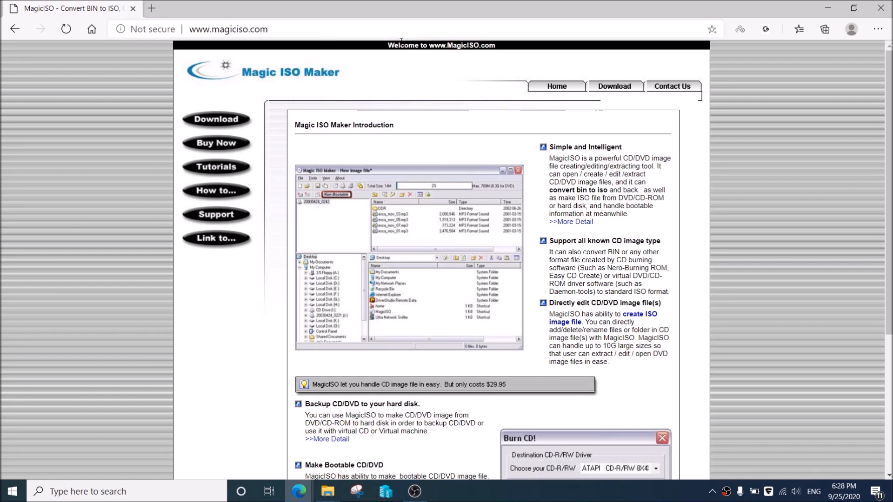
{"action": "mouse_move", "coordinate": [392, 124]}
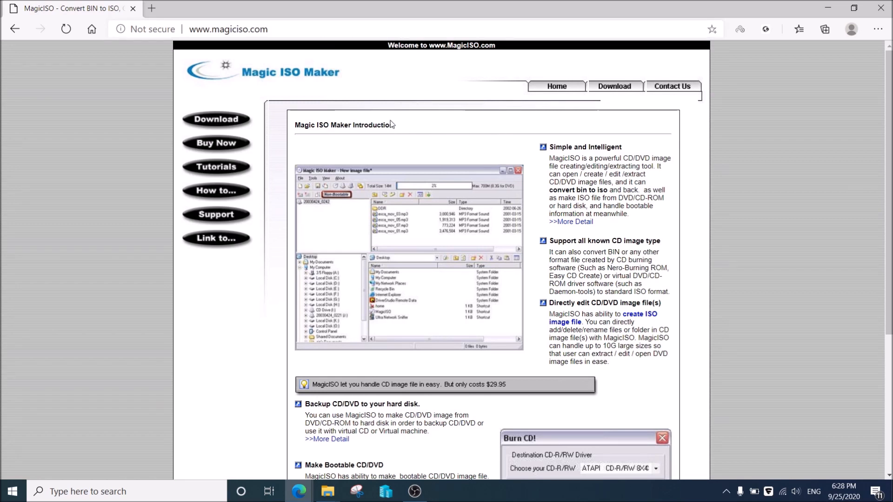
{"action": "mouse_move", "coordinate": [225, 127]}
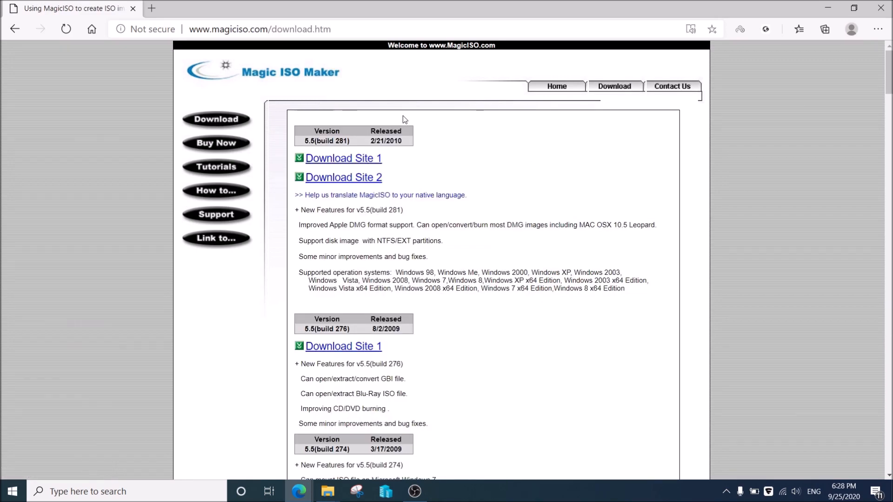
{"action": "mouse_move", "coordinate": [344, 158]}
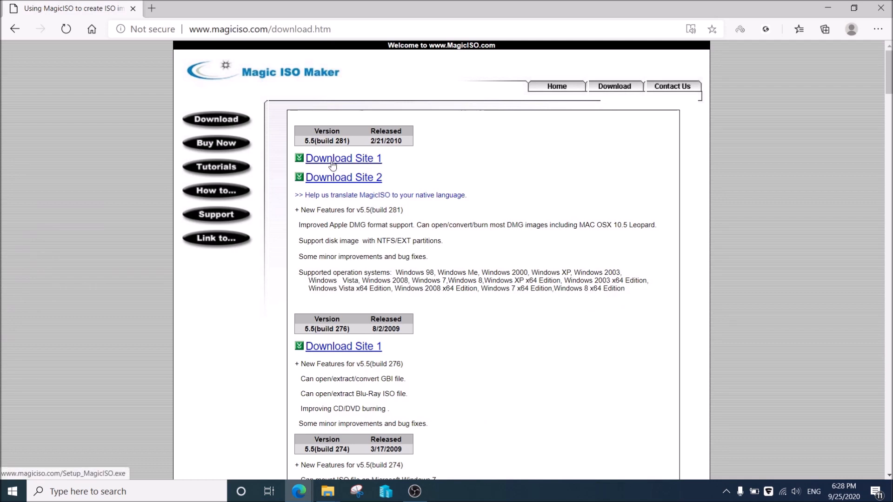
Step: Download the version 5.5 build 281 installer via Download Site 1
{"action": "left_click", "coordinate": [343, 159]}
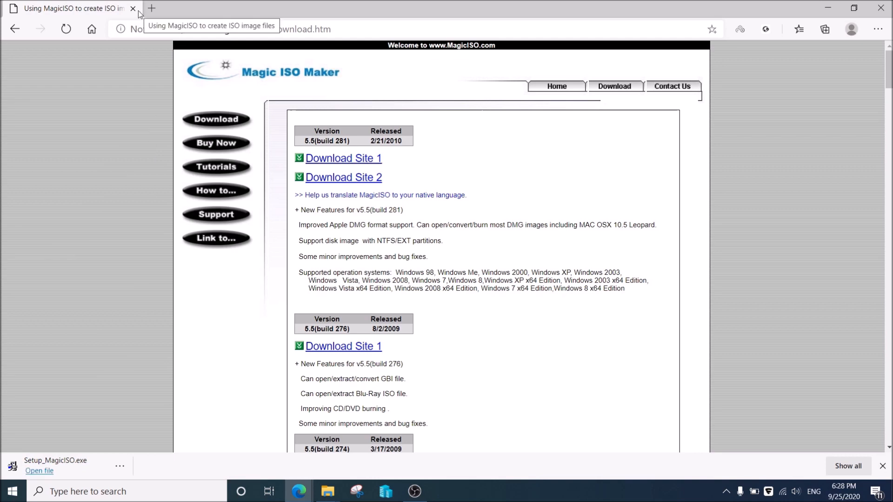
{"action": "mouse_move", "coordinate": [328, 480]}
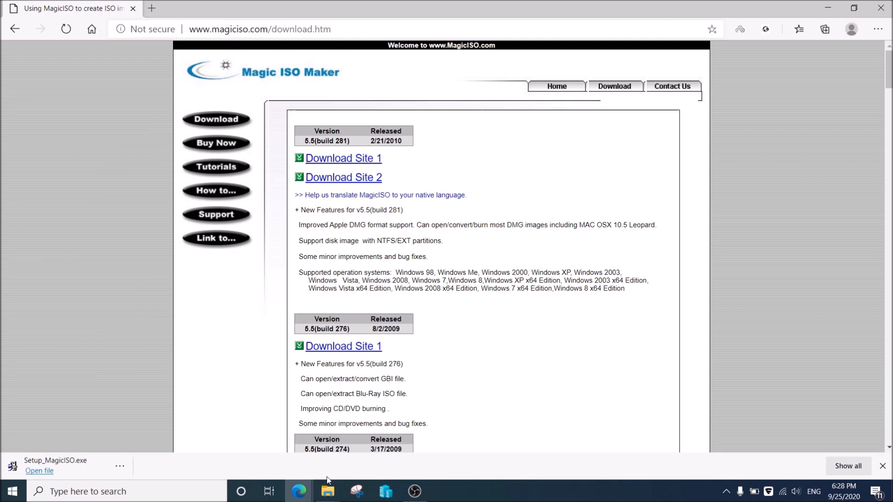
{"action": "mouse_move", "coordinate": [327, 491]}
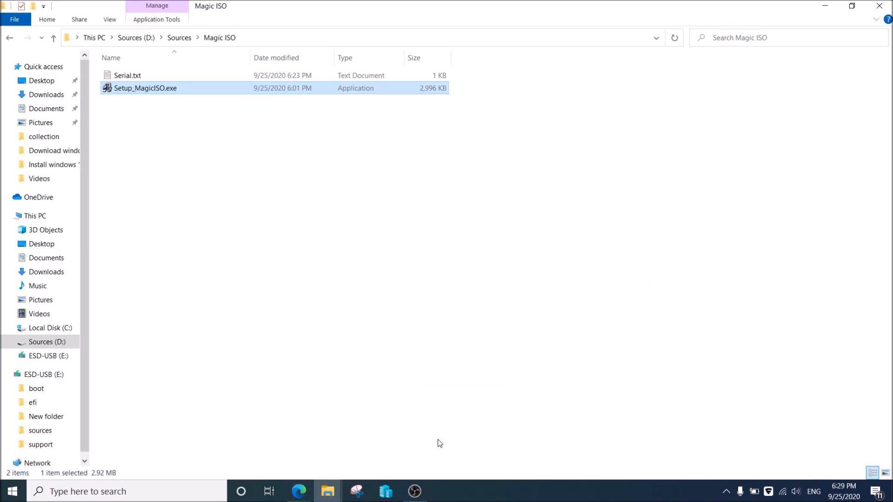
{"action": "mouse_move", "coordinate": [227, 112]}
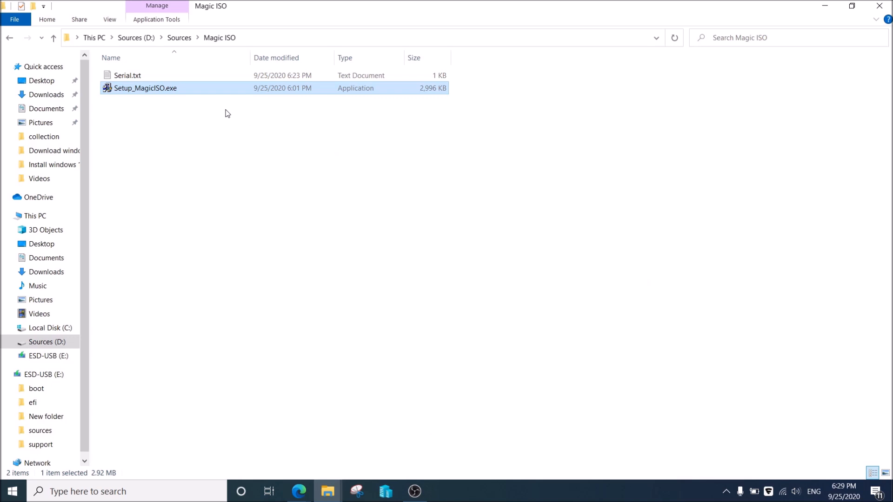
{"action": "mouse_move", "coordinate": [177, 115]}
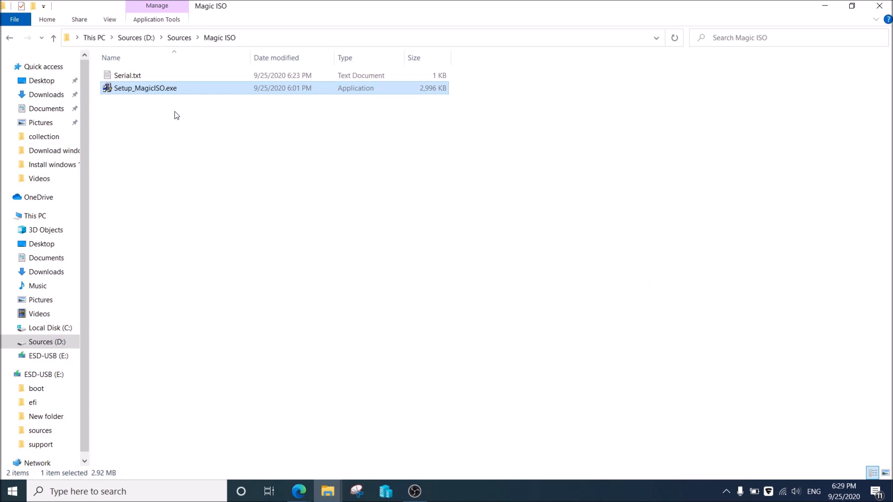
Step: Run Setup_MagicISO.exe from the Magic ISO folder
{"action": "double_click", "coordinate": [145, 88]}
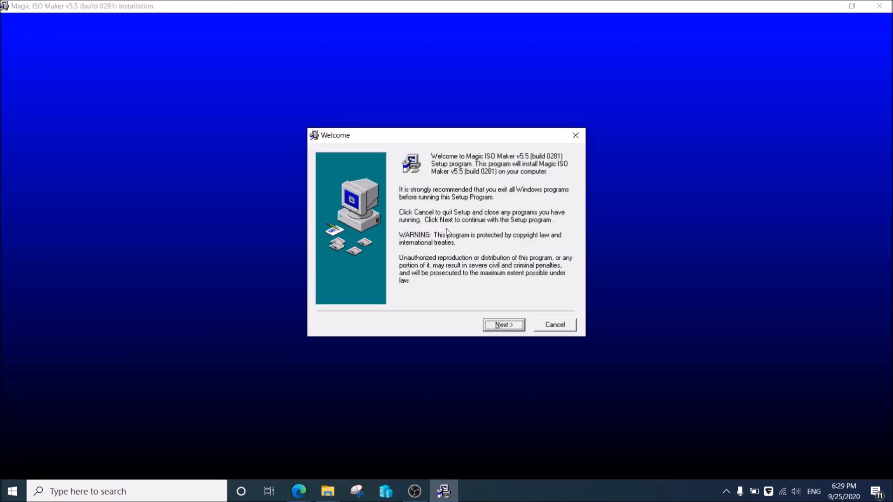
Step: Install Magic ISO Maker into C:\Program Files (x86)\MagicISO and finish setup
{"action": "left_click", "coordinate": [503, 325]}
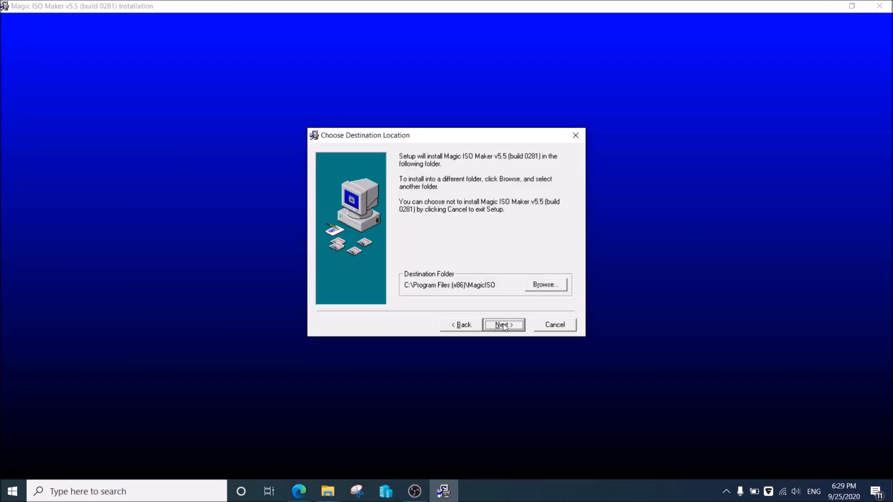
{"action": "left_click", "coordinate": [503, 324]}
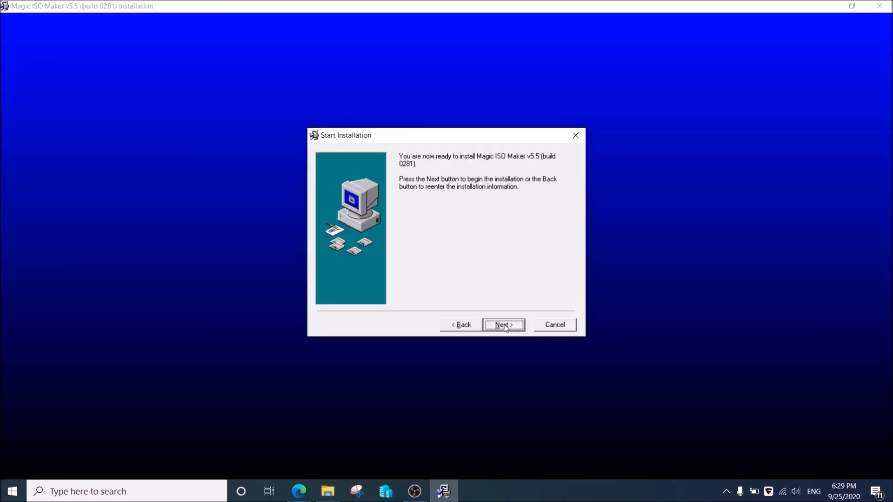
{"action": "left_click", "coordinate": [501, 324]}
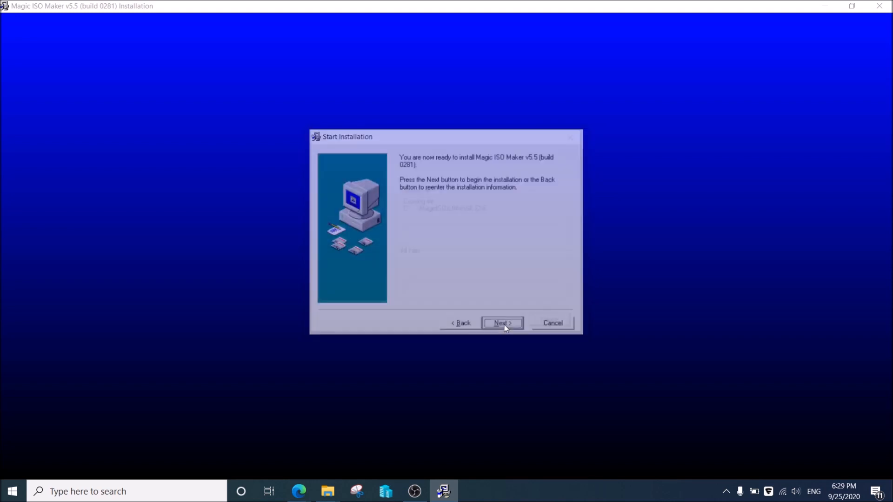
{"action": "left_click", "coordinate": [500, 323]}
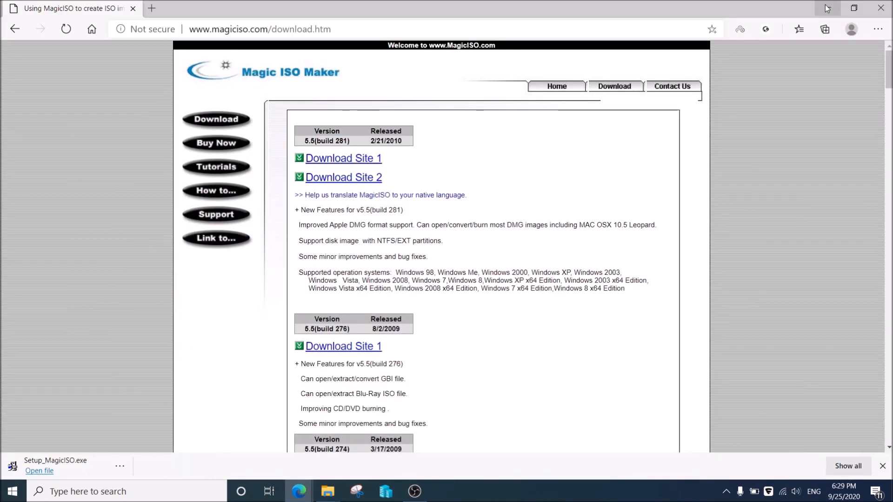
Step: Minimize Edge and choose Register on the unregistered-version nag window
{"action": "left_click", "coordinate": [880, 8]}
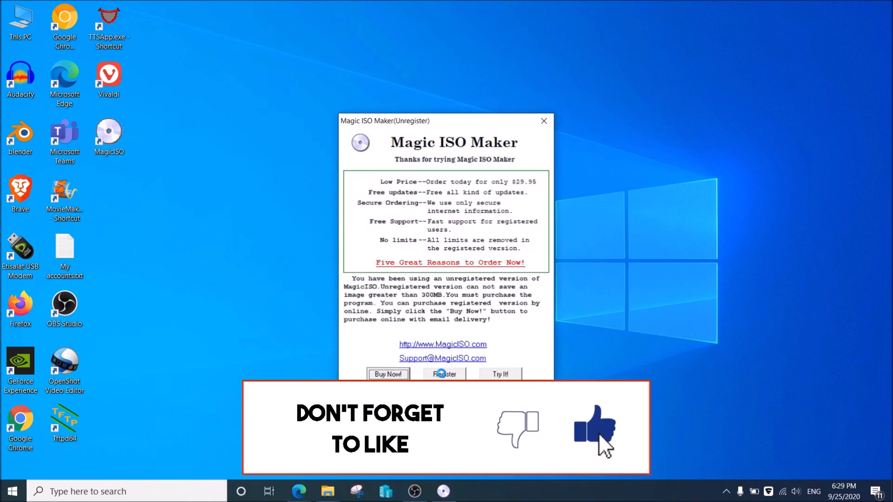
{"action": "left_click", "coordinate": [444, 373]}
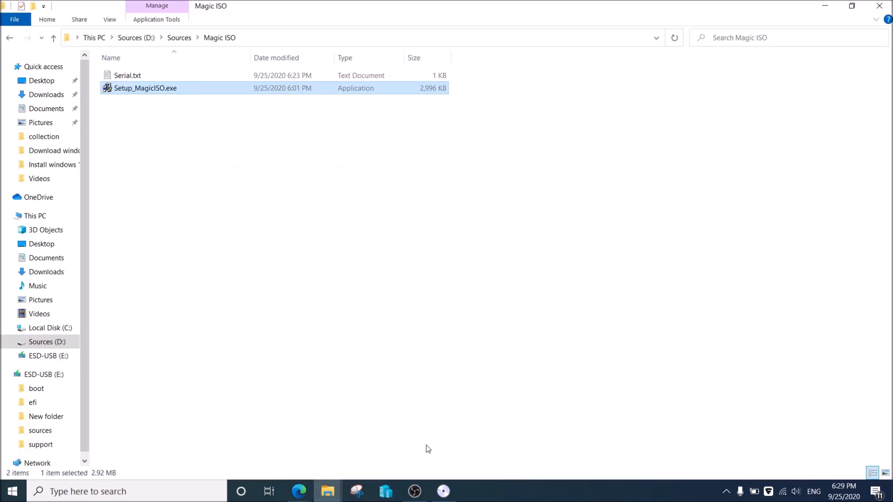
Step: Open Serial.txt in Notepad and select the name 'Temporary License' to copy
{"action": "double_click", "coordinate": [127, 75]}
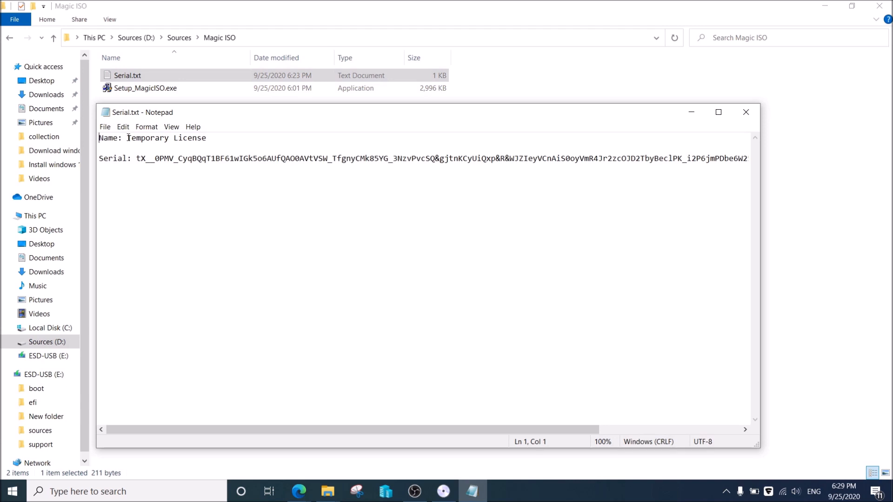
{"action": "left_click_drag", "start_coordinate": [127, 137], "coordinate": [207, 138]}
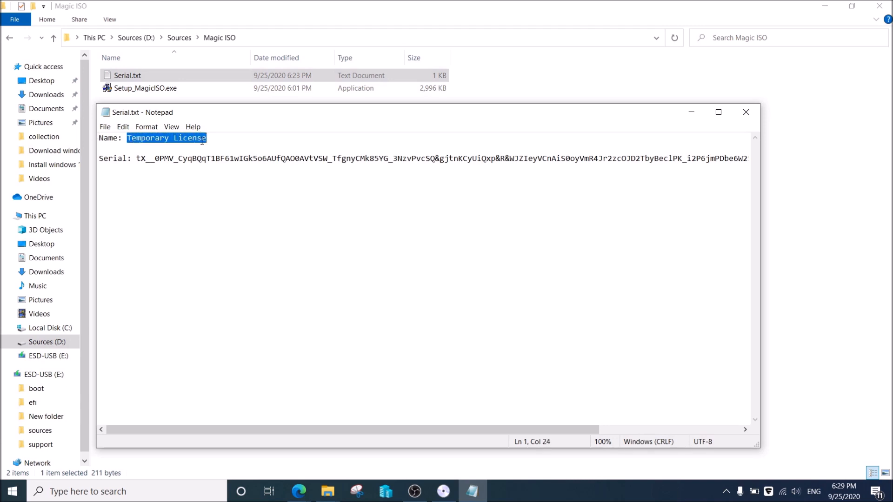
{"action": "mouse_move", "coordinate": [241, 188]}
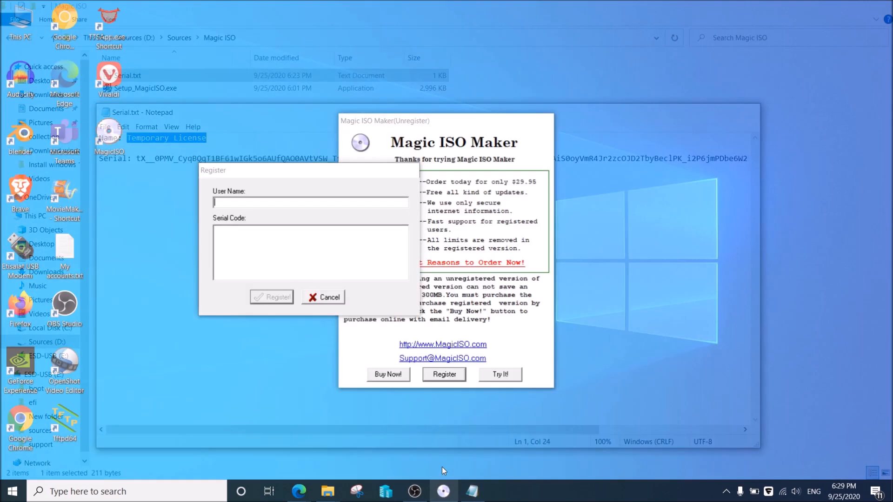
Step: Paste 'Temporary License' into the User Name field of the Register dialog
{"action": "right_click", "coordinate": [310, 202]}
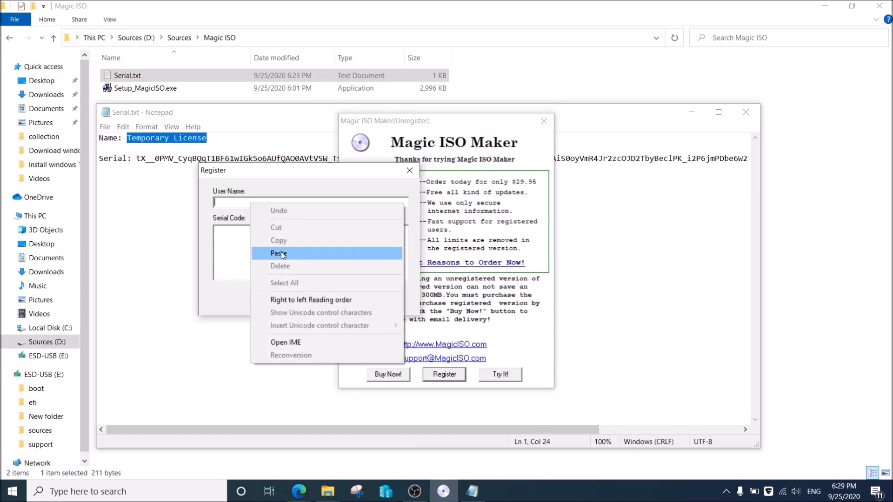
{"action": "left_click", "coordinate": [279, 253]}
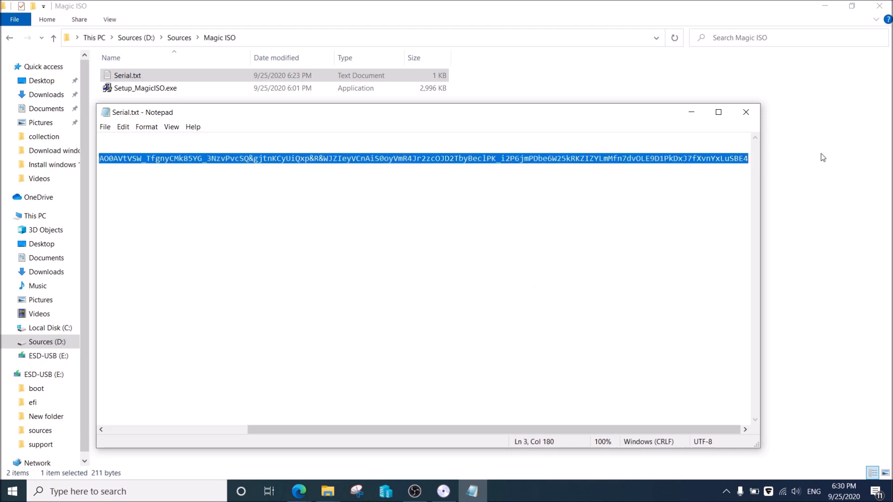
{"action": "mouse_move", "coordinate": [820, 154]}
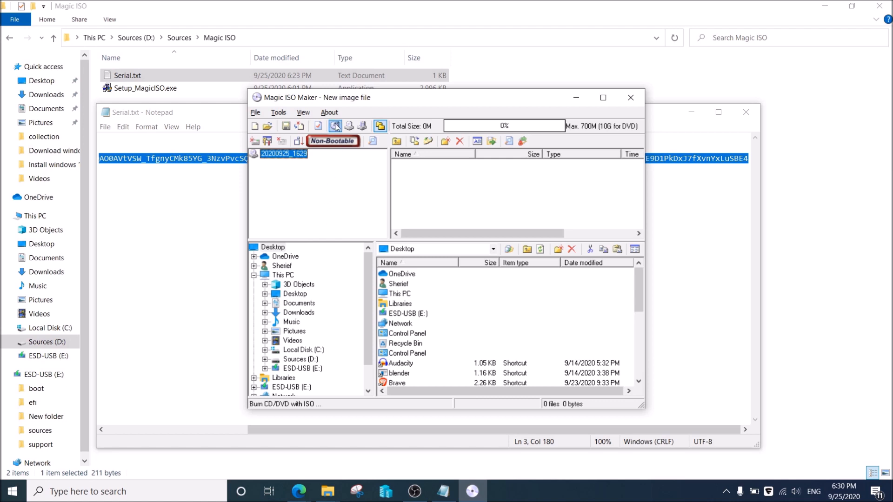
Step: Show the About box confirming registration to Temporary License
{"action": "left_click", "coordinate": [329, 112]}
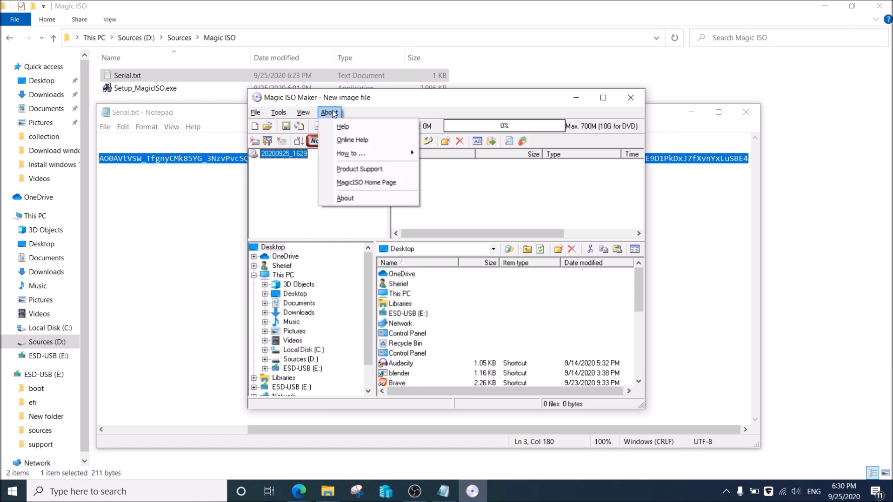
{"action": "left_click", "coordinate": [345, 197]}
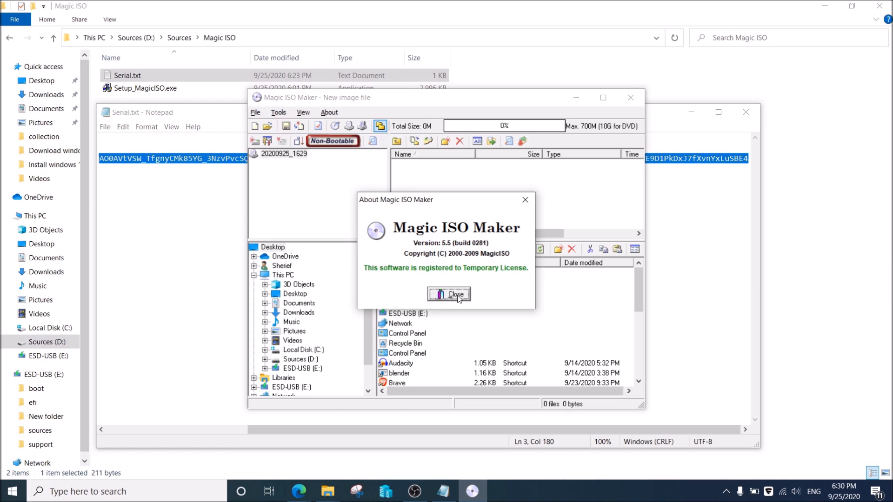
{"action": "mouse_move", "coordinate": [376, 196]}
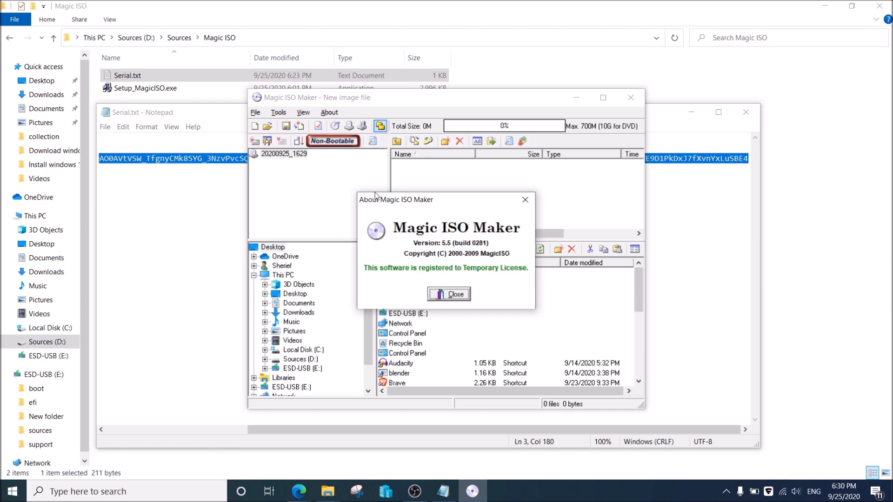